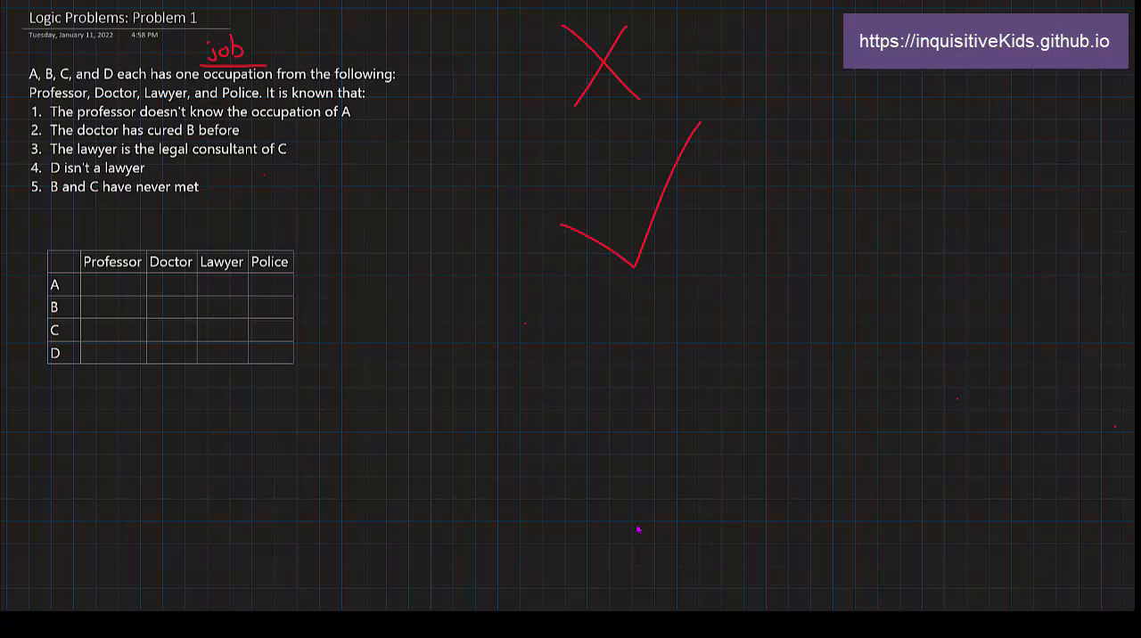
mouse_move(290, 407)
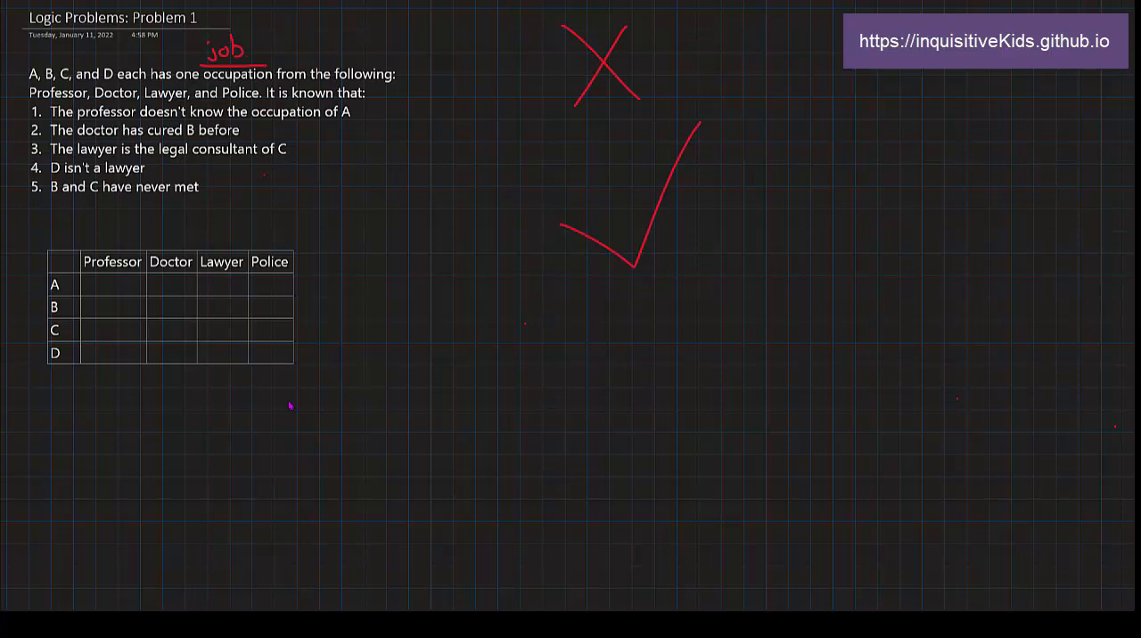
mouse_move(201, 232)
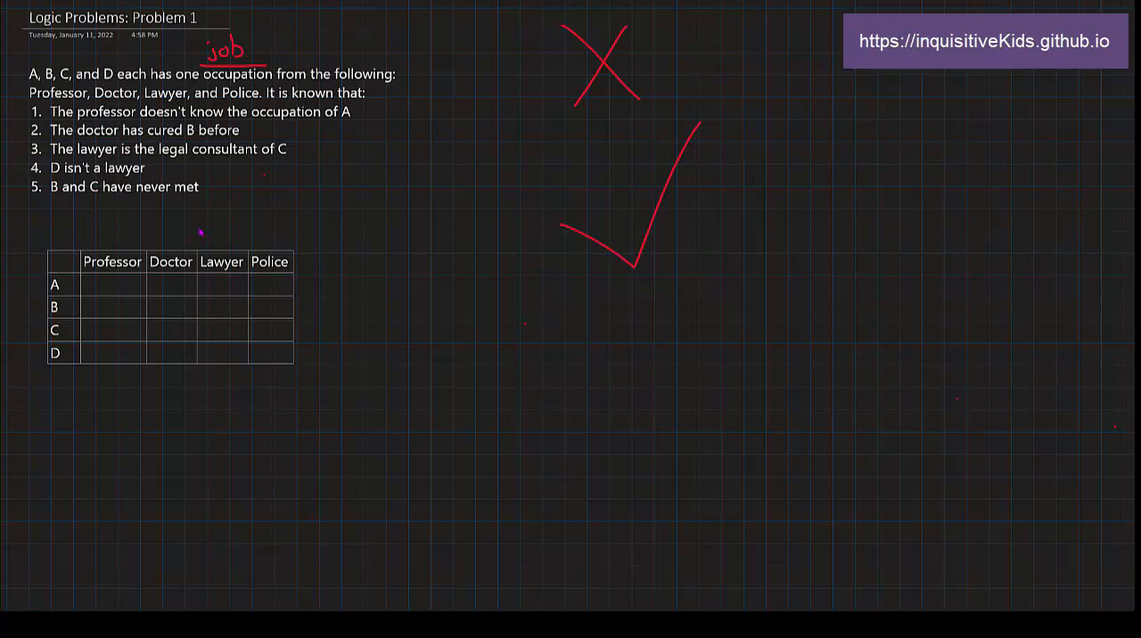
mouse_move(346, 375)
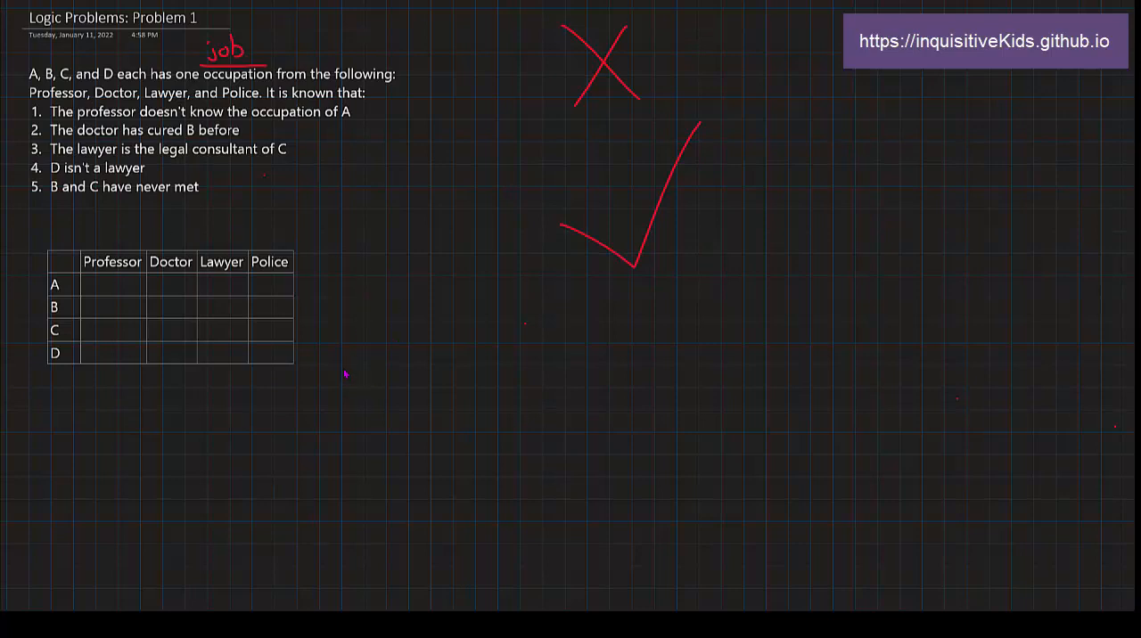
mouse_move(401, 328)
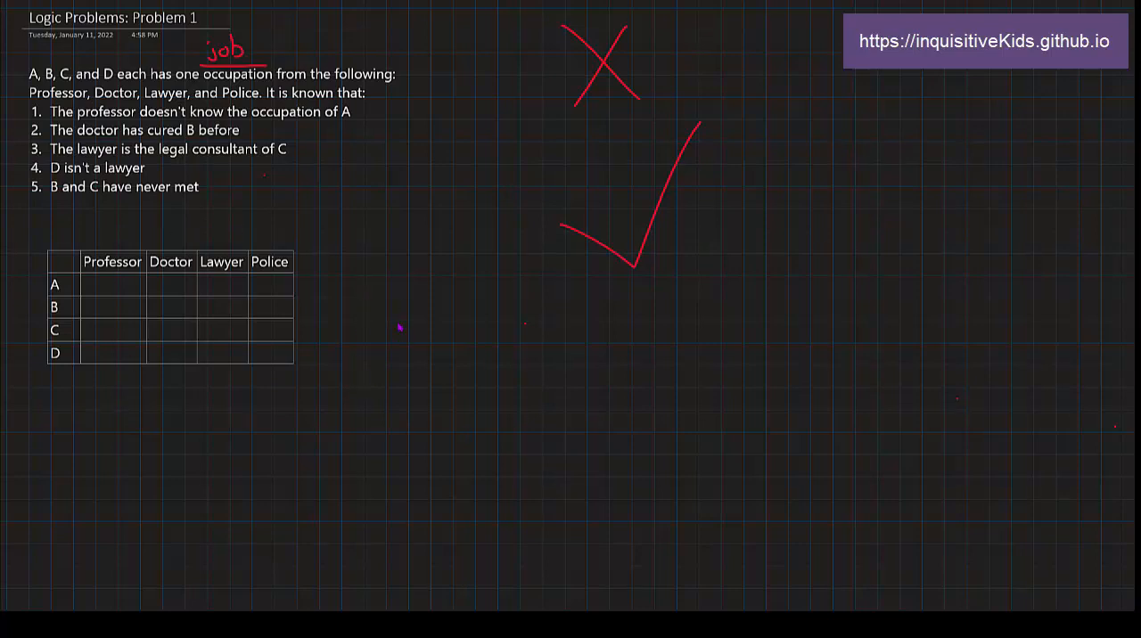
mouse_move(301, 204)
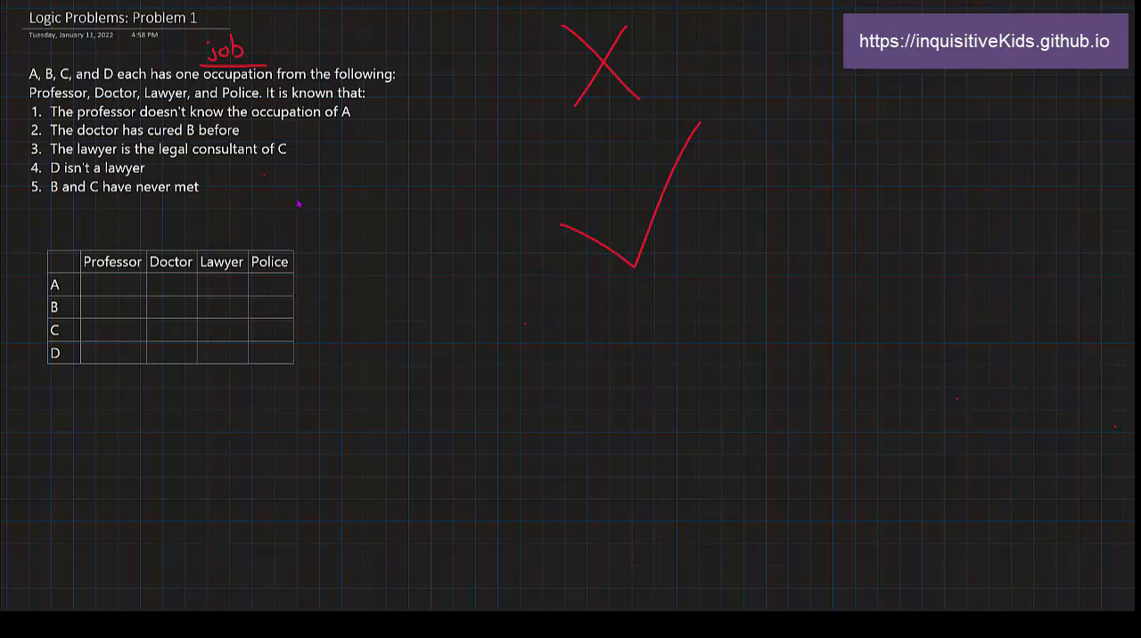
mouse_move(250, 228)
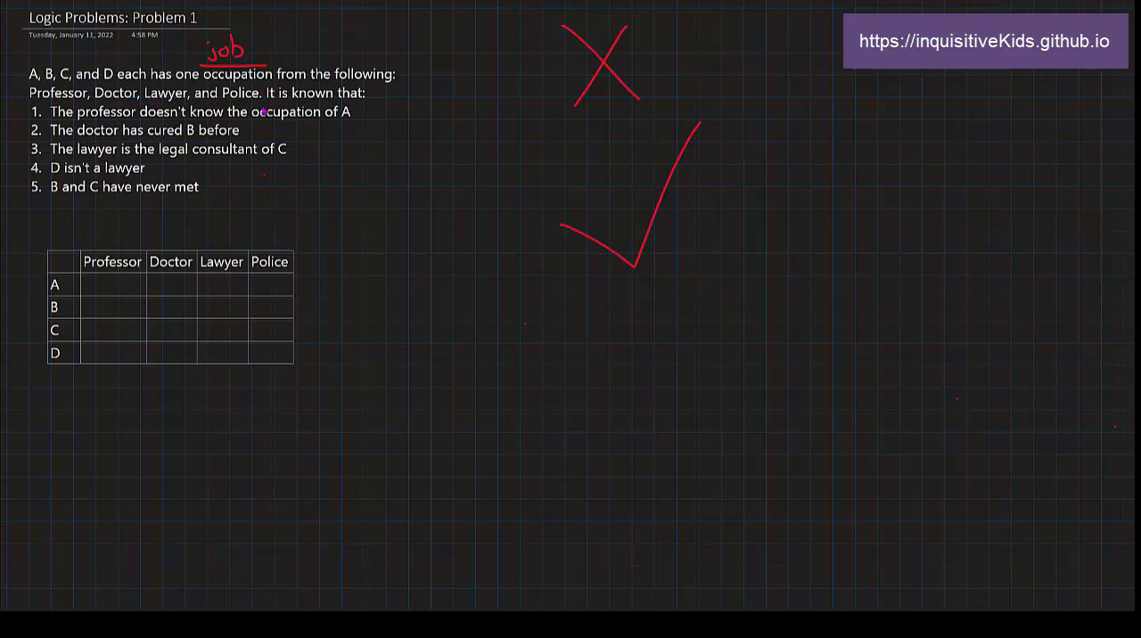
mouse_move(93, 186)
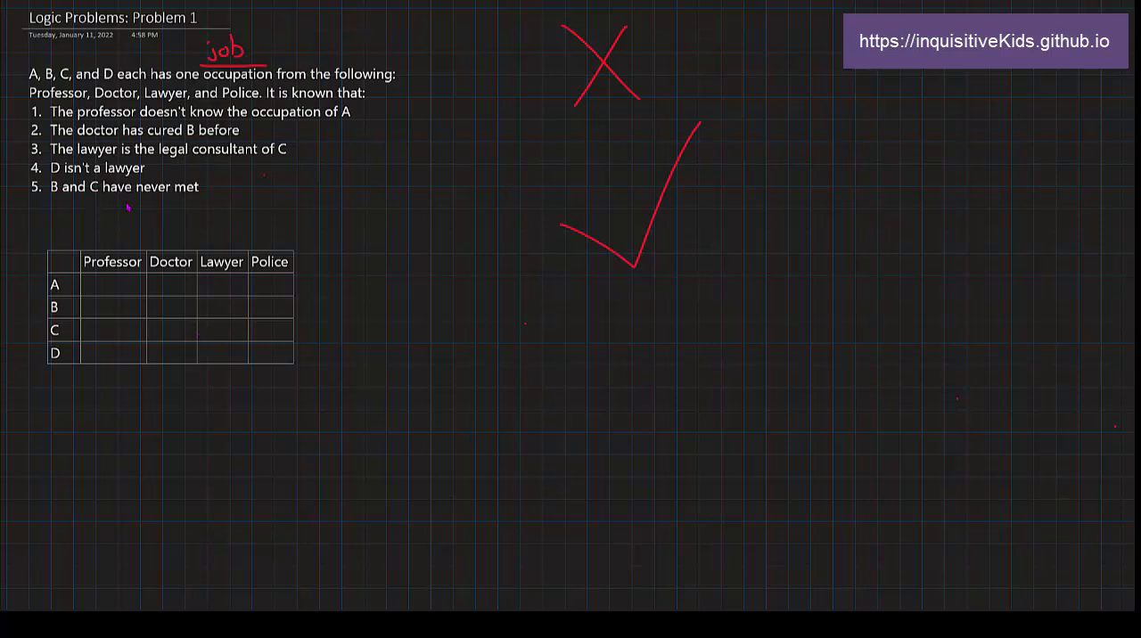
mouse_move(346, 77)
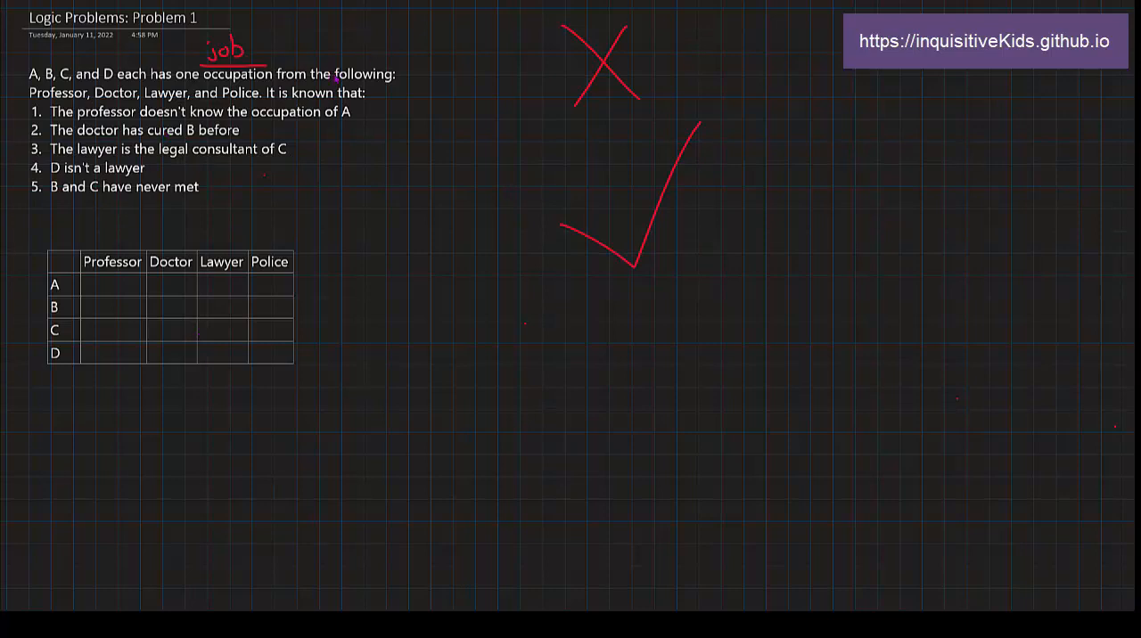
mouse_move(353, 139)
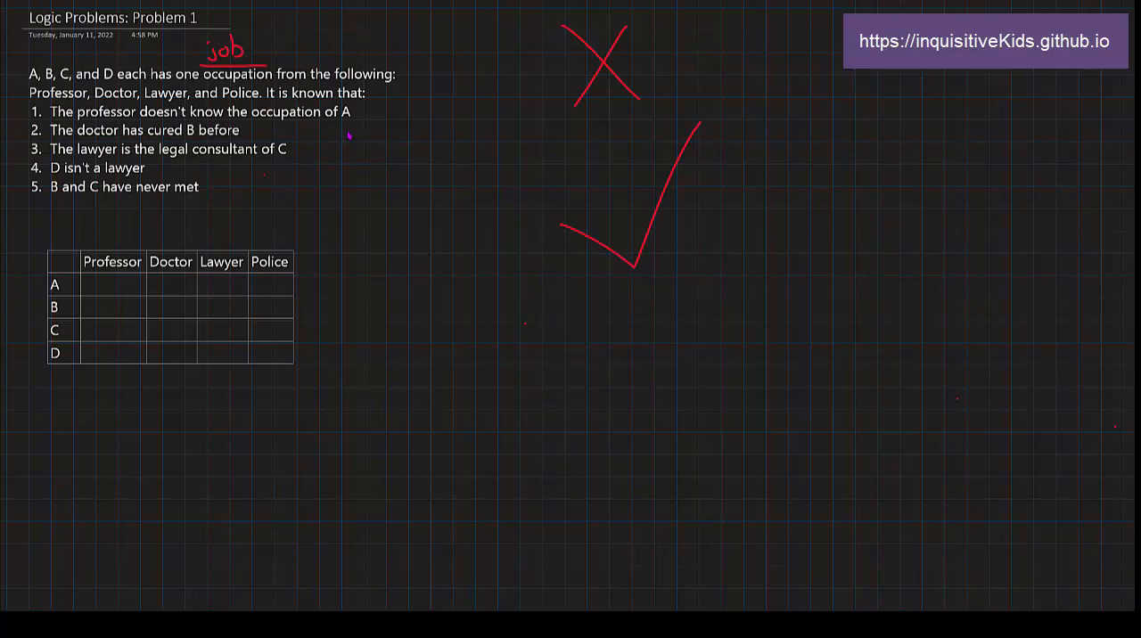
mouse_move(253, 221)
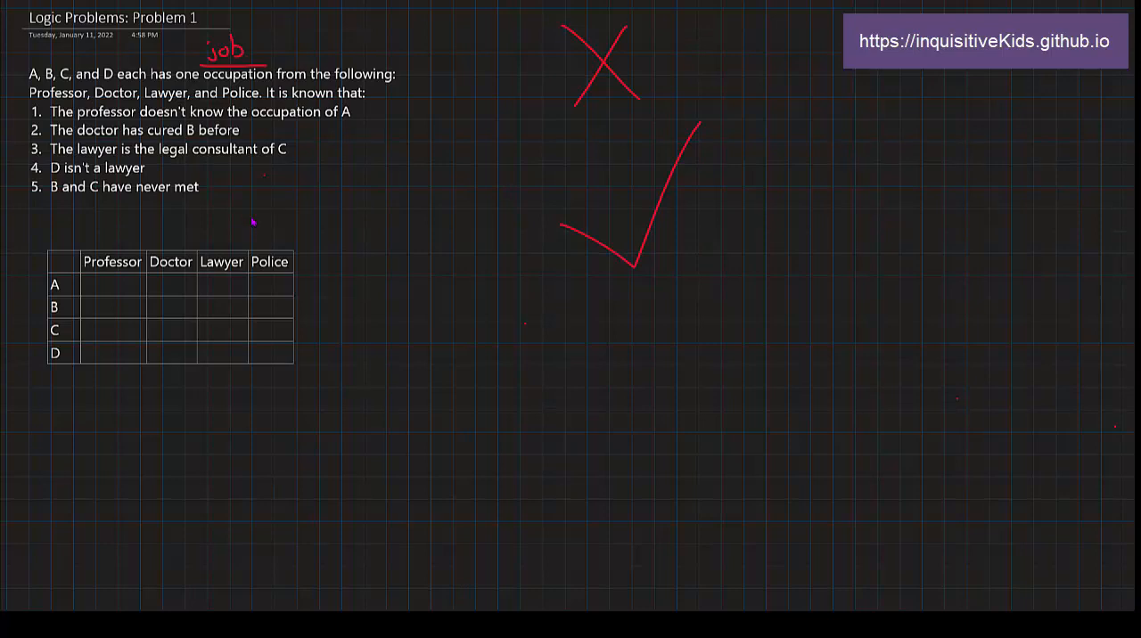
mouse_move(106, 287)
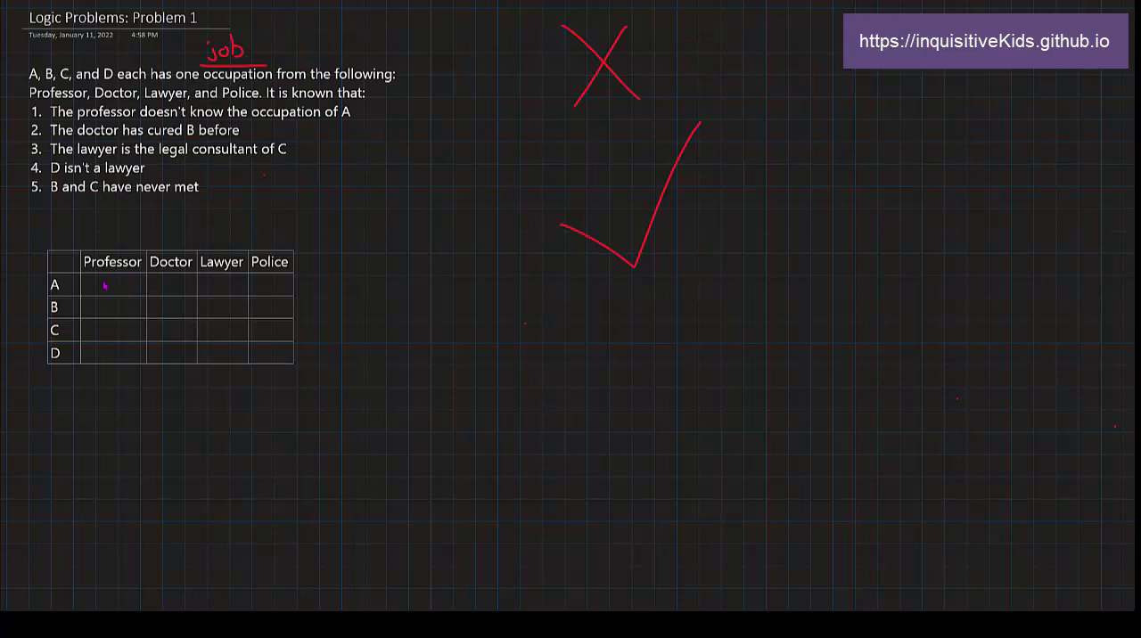
Step: Ink a red X in the A–Professor cell to rule A out as Professor
left_click_drag(103, 279, 121, 289)
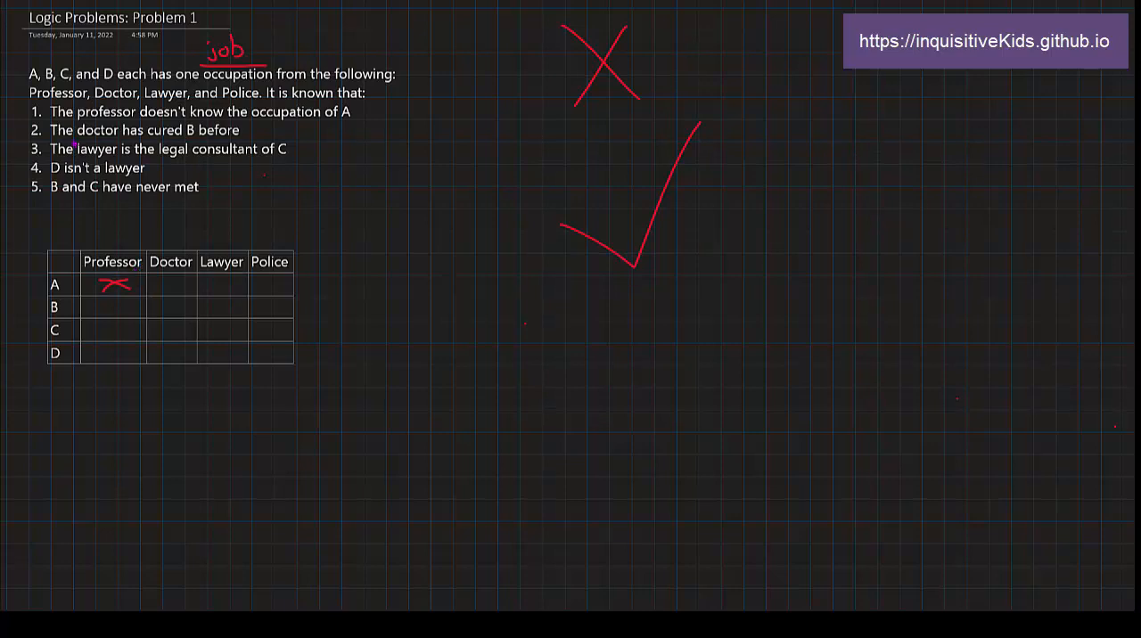
mouse_move(160, 211)
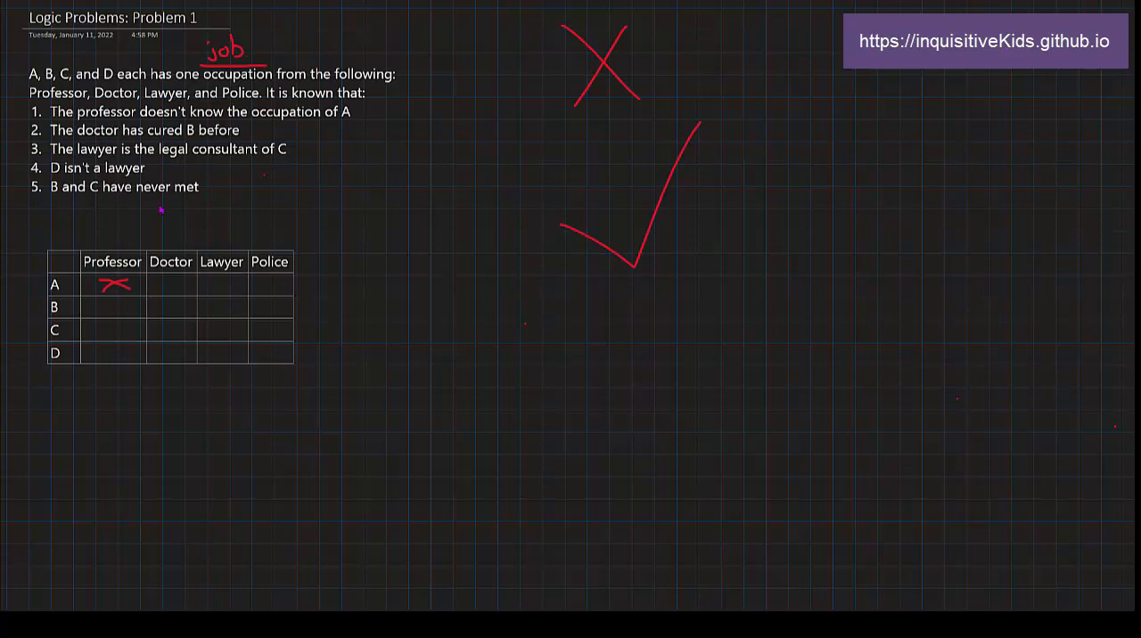
mouse_move(177, 306)
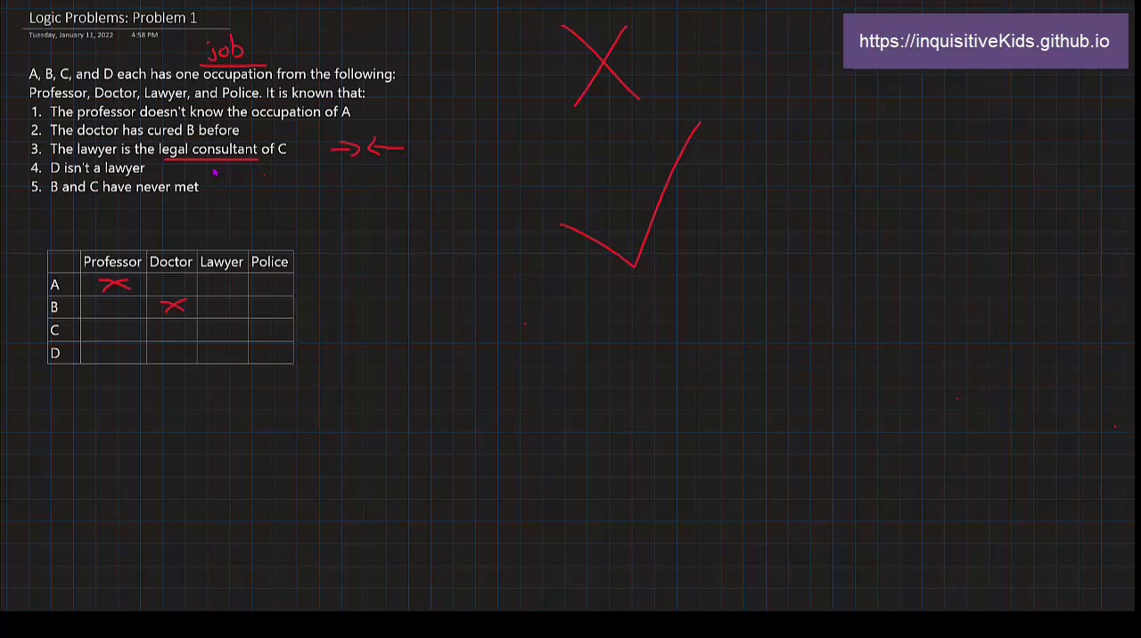
mouse_move(43, 187)
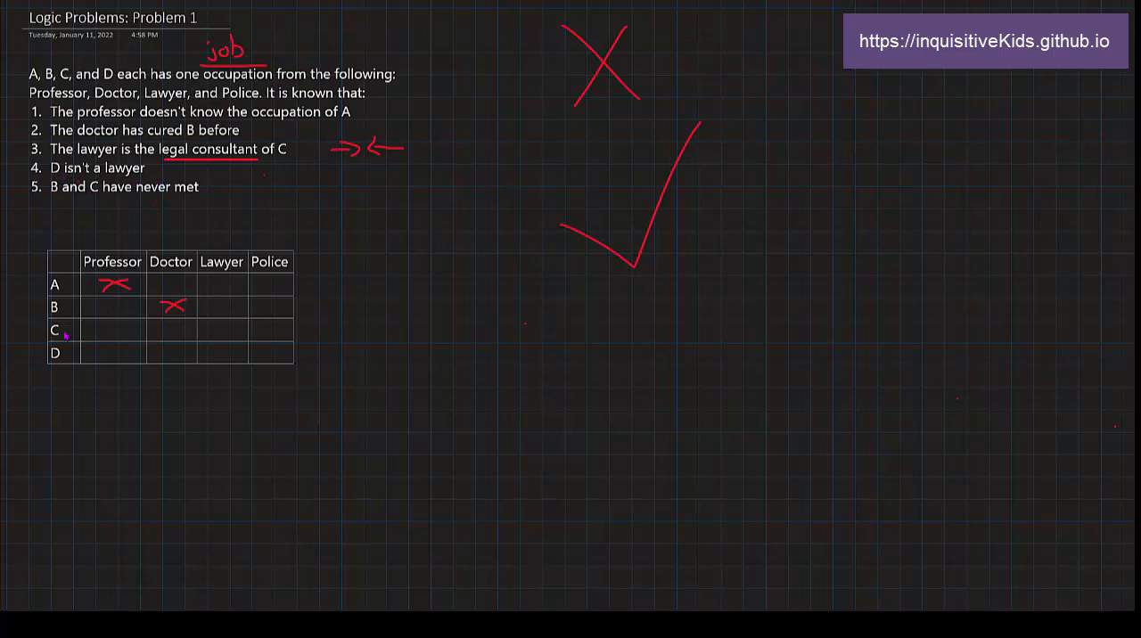
mouse_move(219, 351)
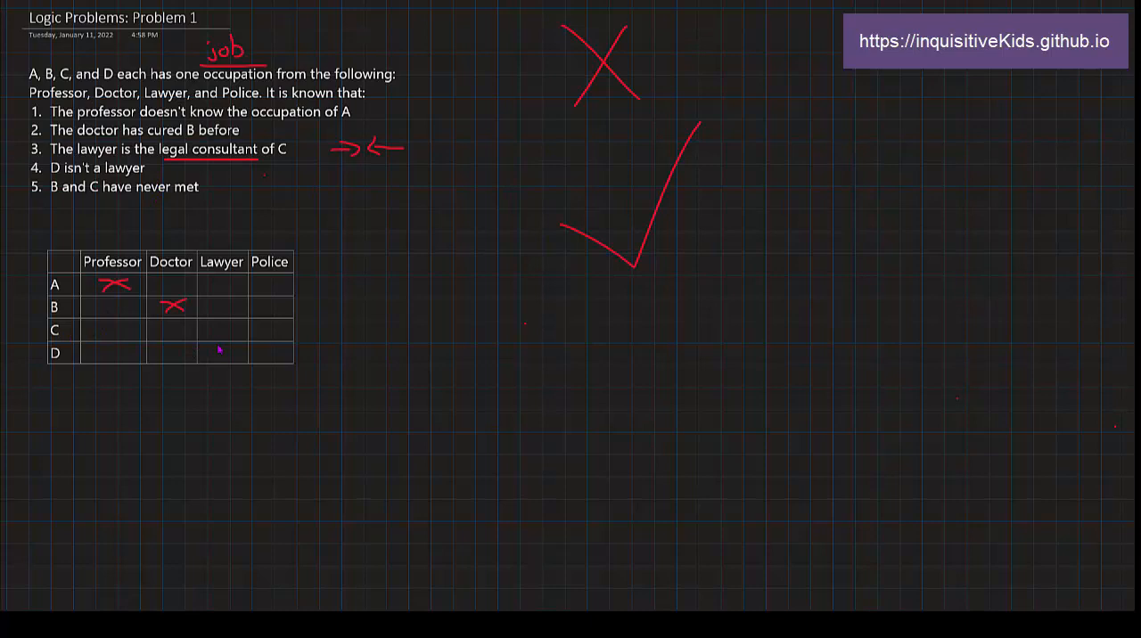
Step: Ink a red X in row C under Lawyer to record clue 3
left_click_drag(213, 346, 232, 360)
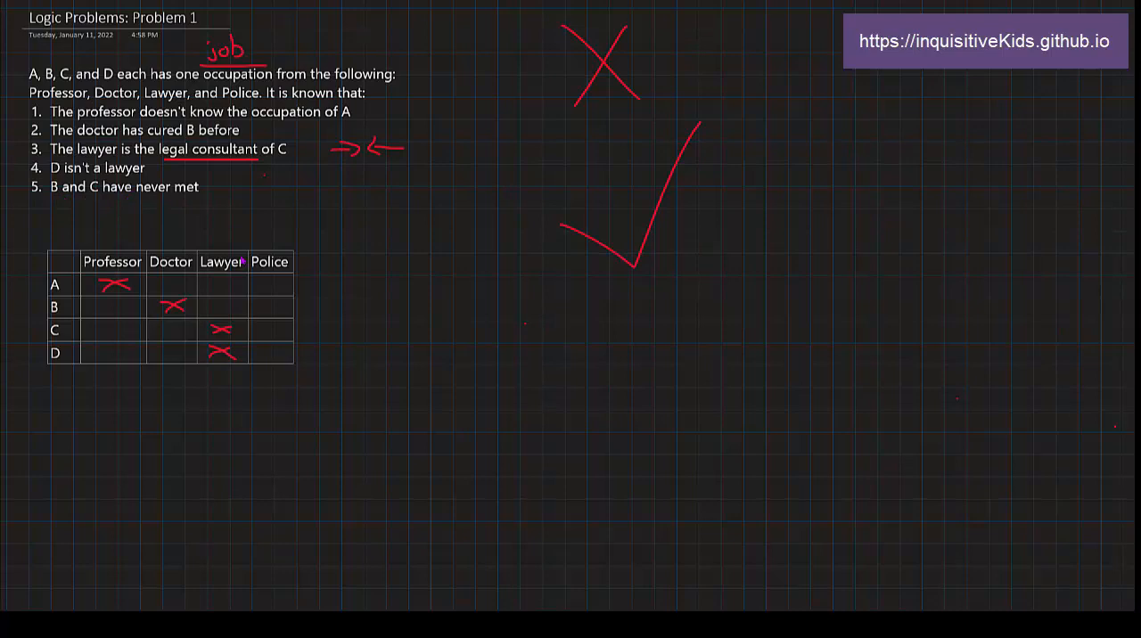
mouse_move(32, 306)
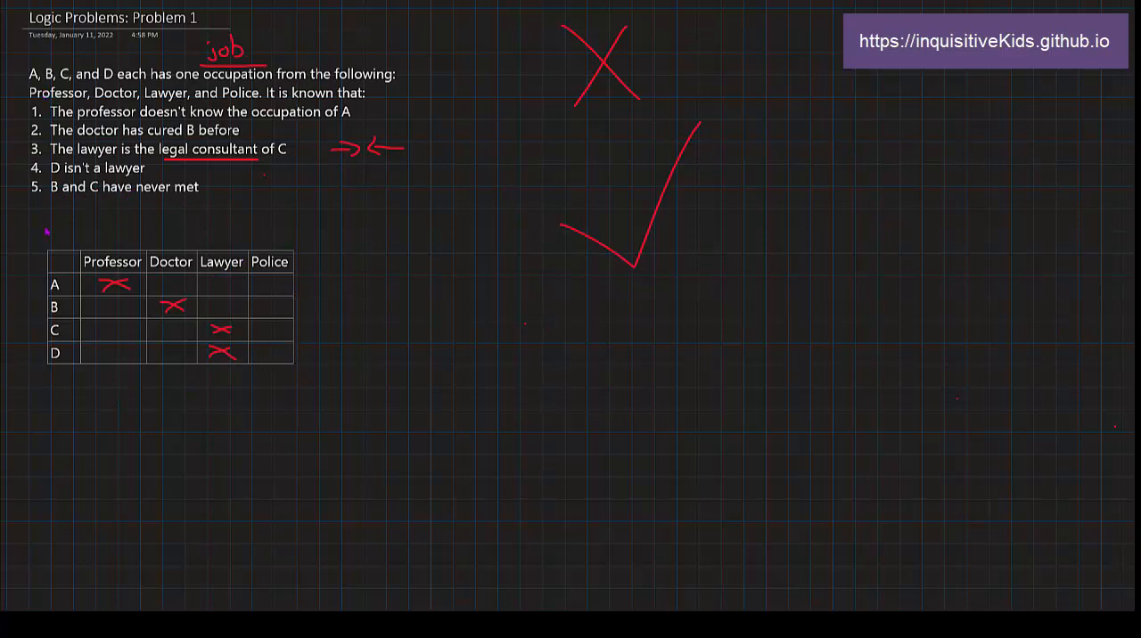
mouse_move(154, 234)
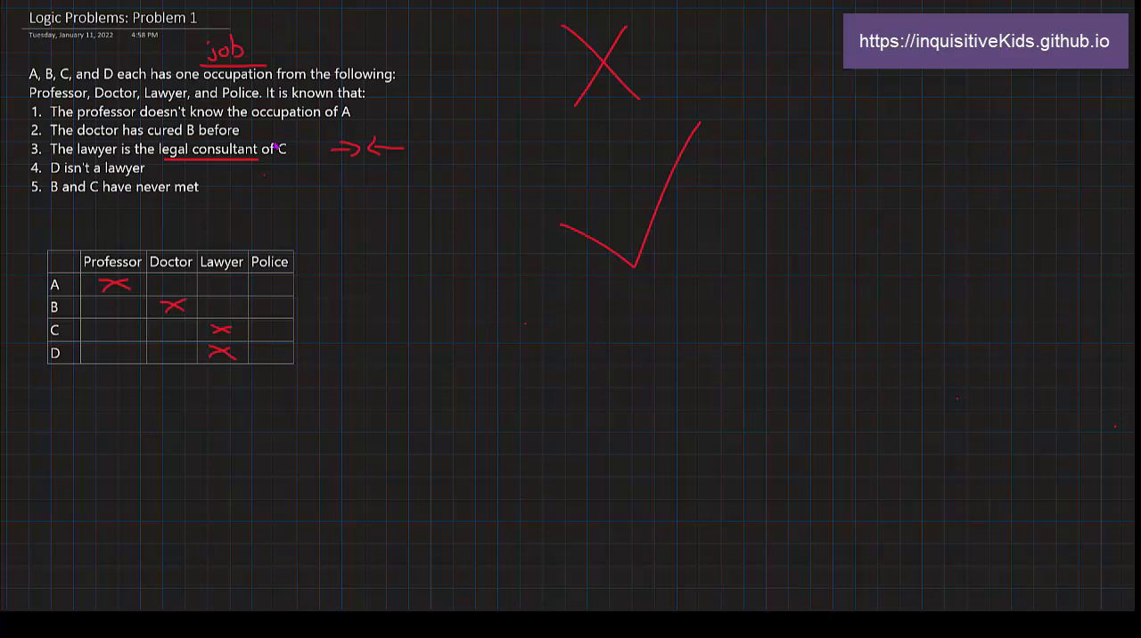
mouse_move(356, 178)
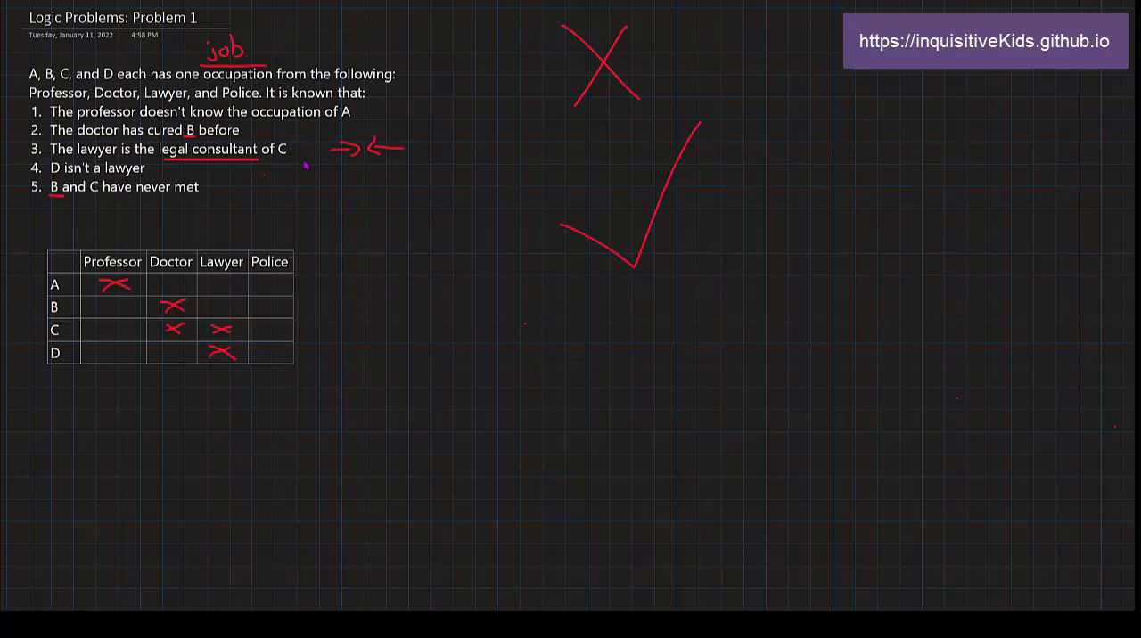
mouse_move(176, 171)
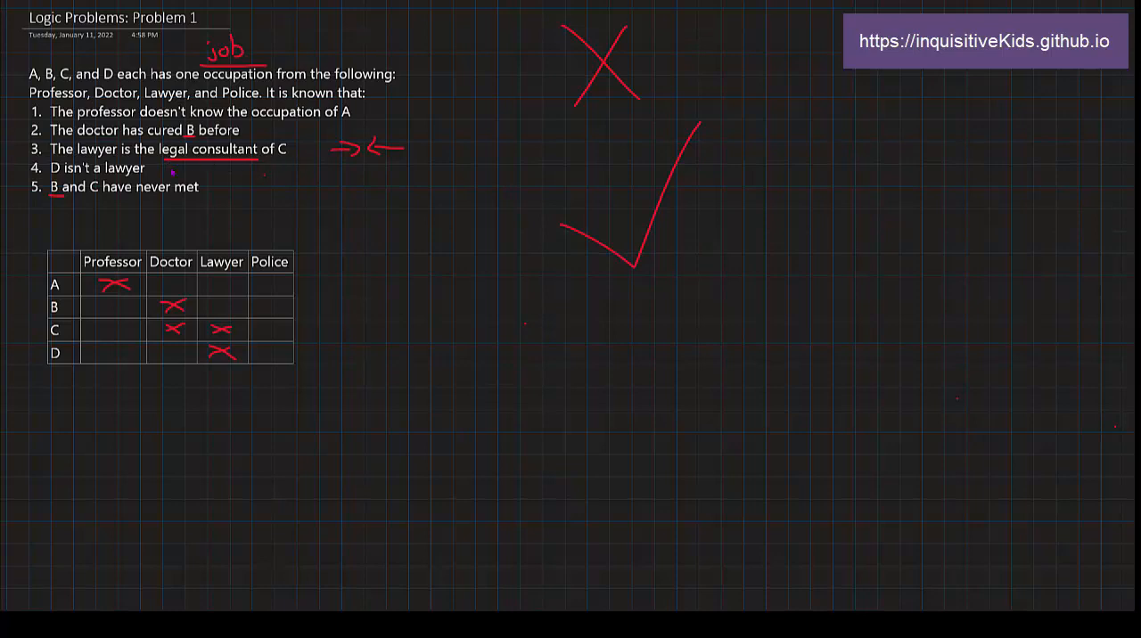
mouse_move(166, 187)
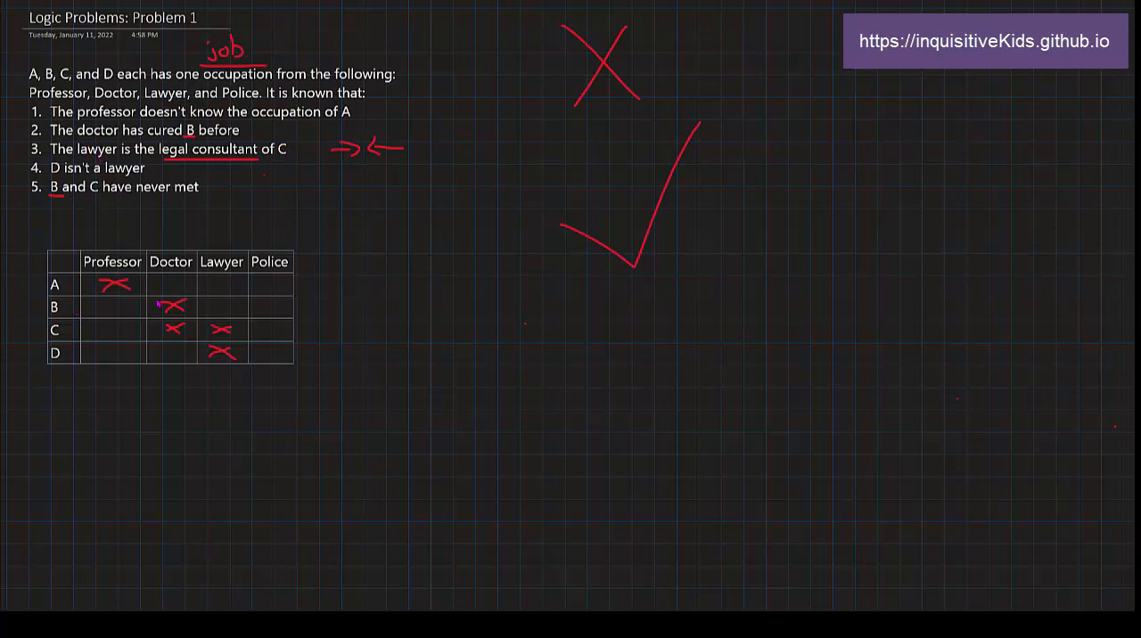
Step: Cross out B–Lawyer, green-check A as Lawyer, and cross out A–Doctor and A–Police
left_click(221, 306)
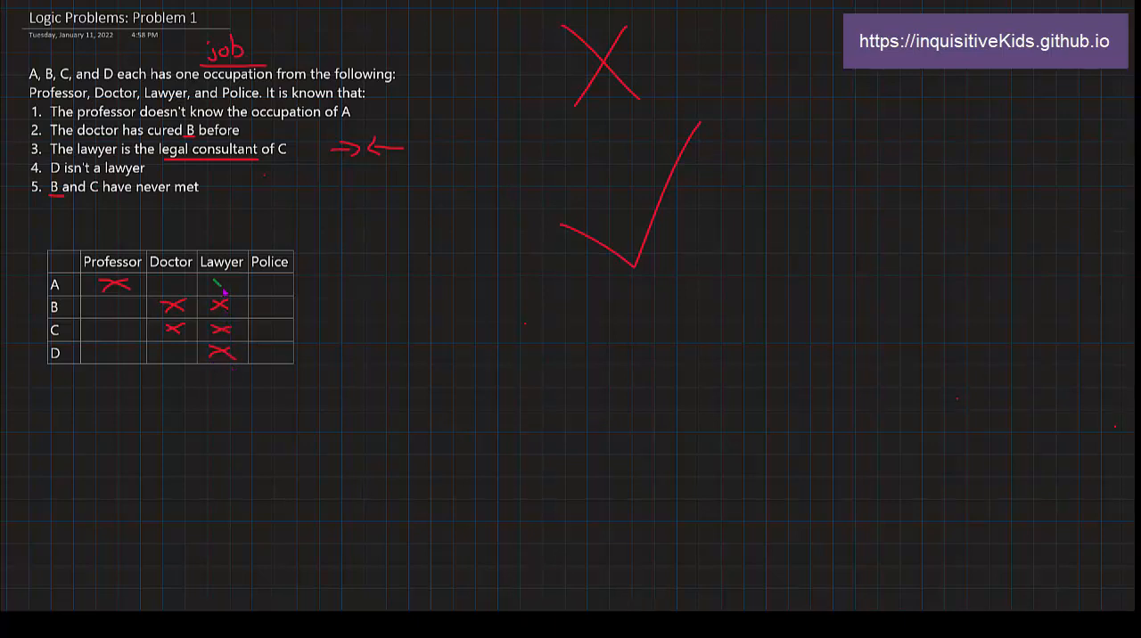
left_click_drag(218, 278, 228, 289)
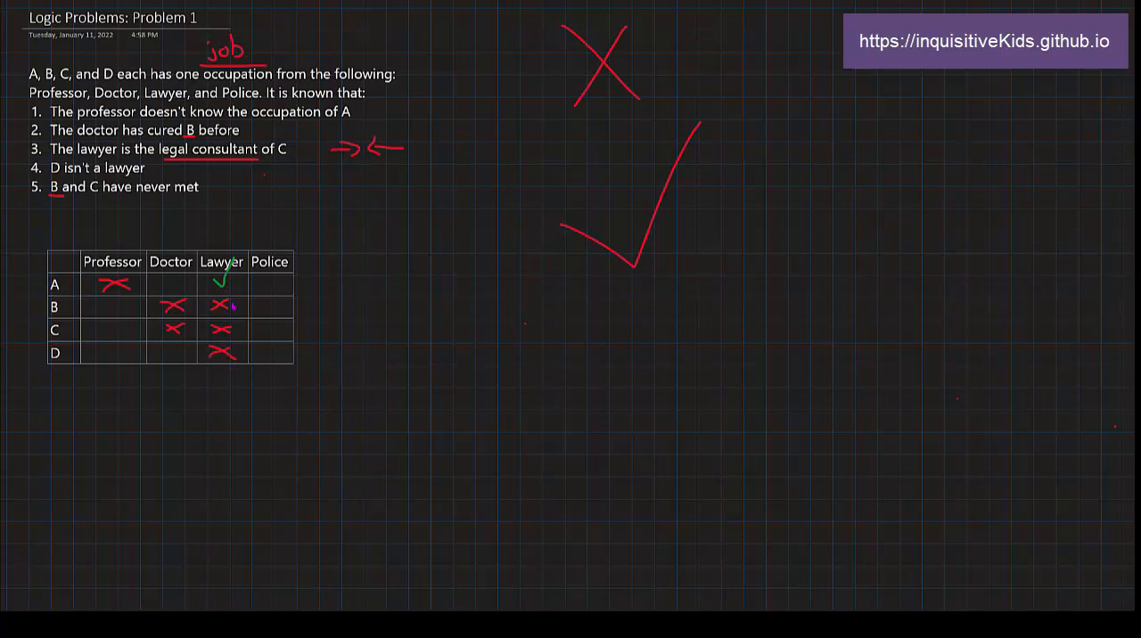
left_click(171, 287)
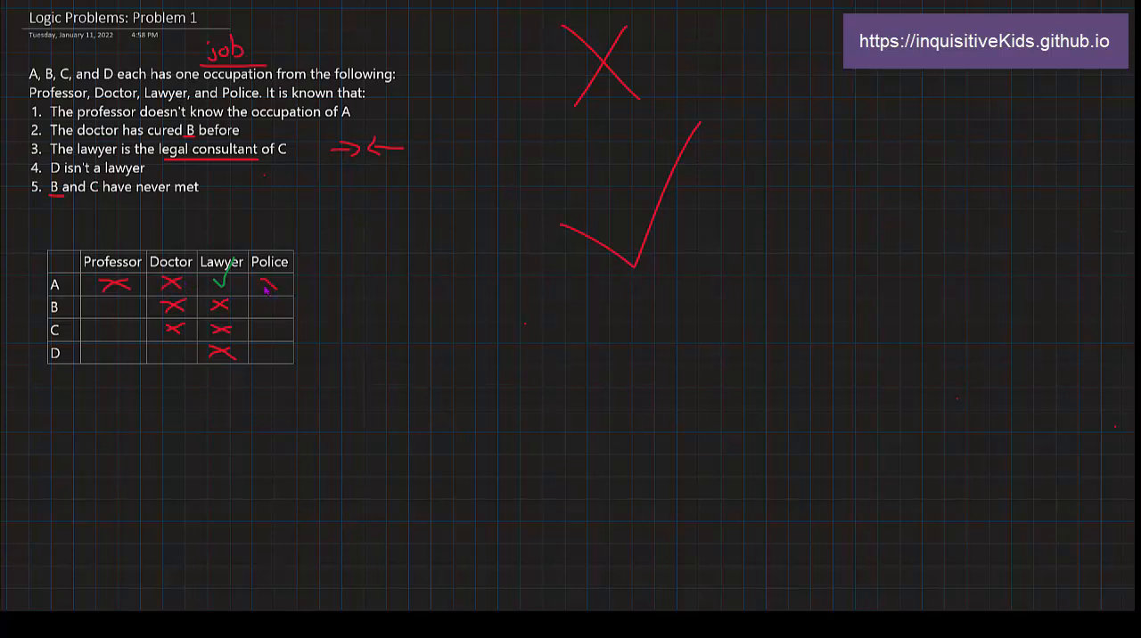
left_click(267, 283)
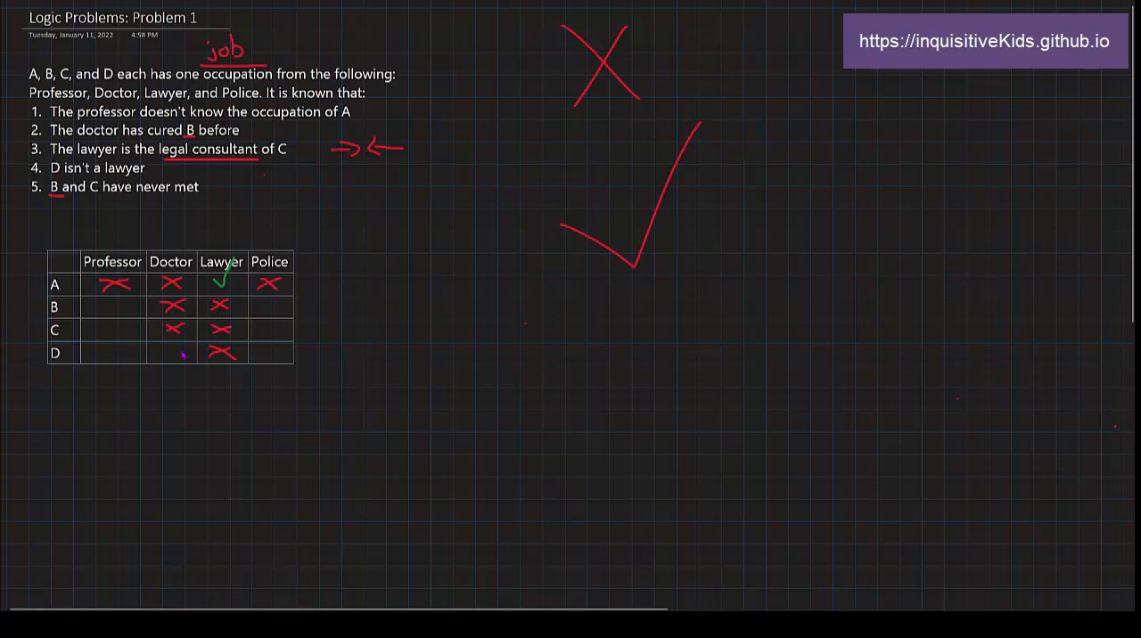
Step: Green-check D as the Doctor in the grid
left_click_drag(164, 356, 182, 343)
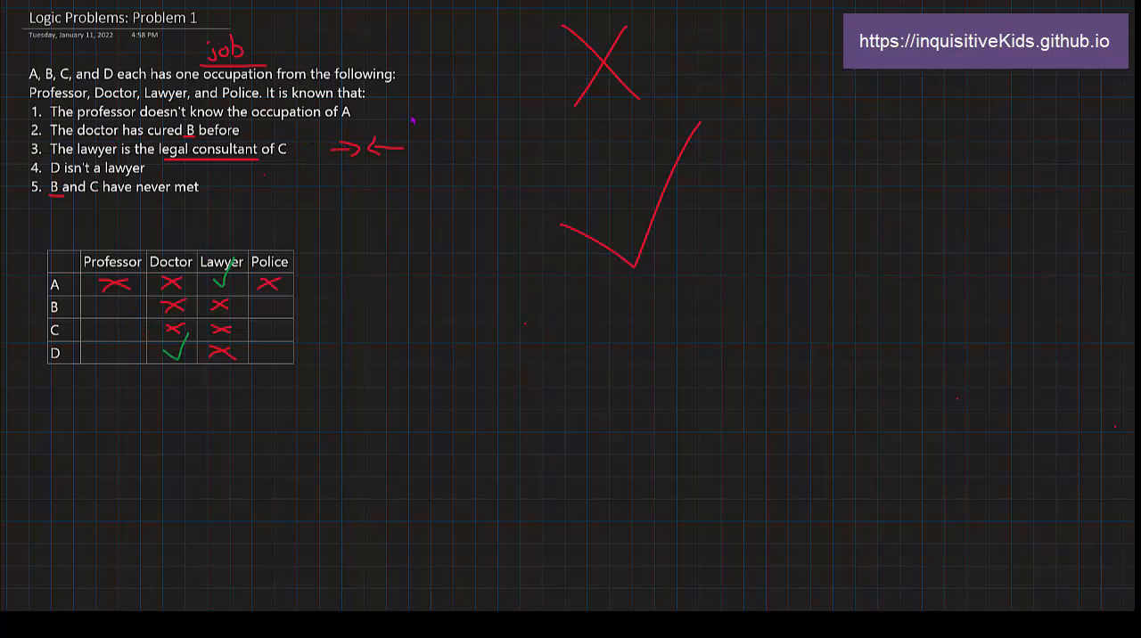
mouse_move(280, 248)
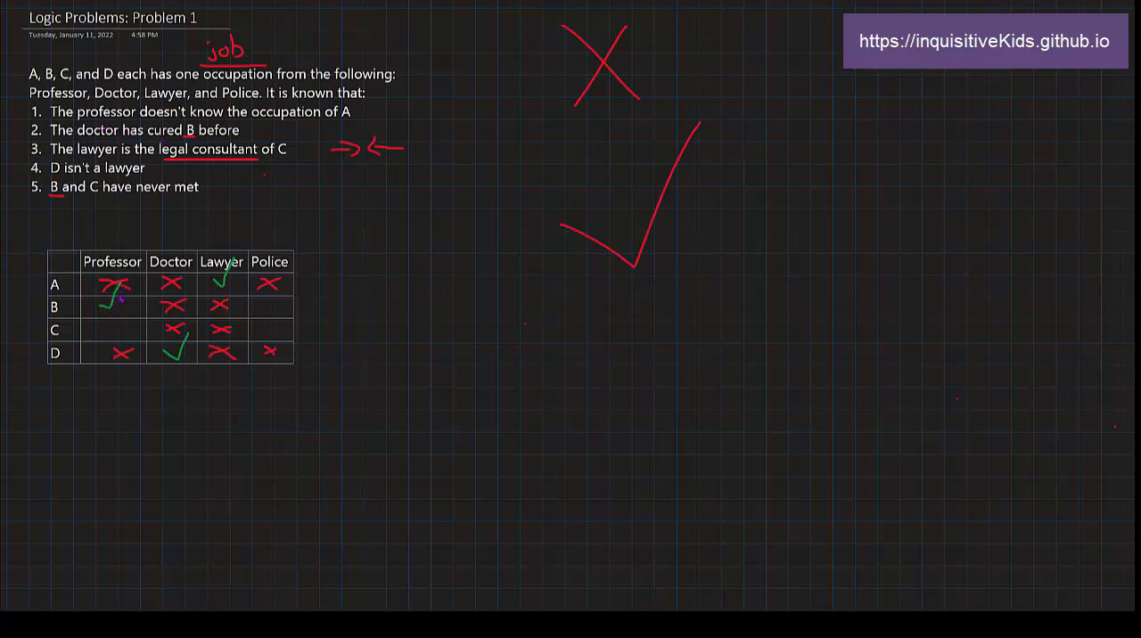
Step: Ink a red X ruling out B as Police
left_click(268, 328)
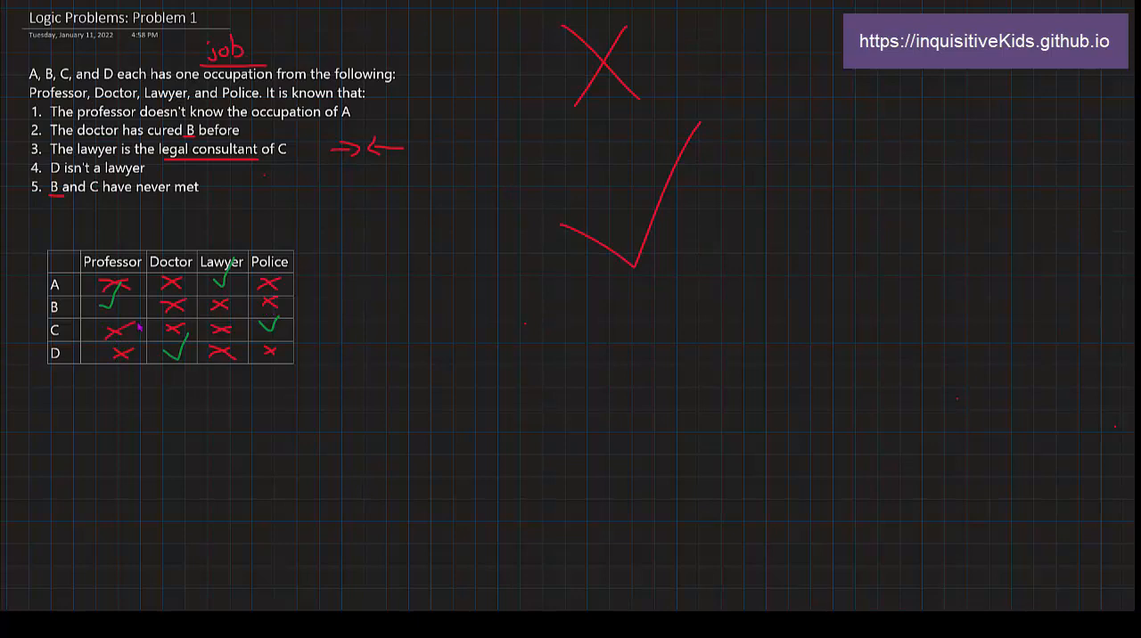
mouse_move(576, 75)
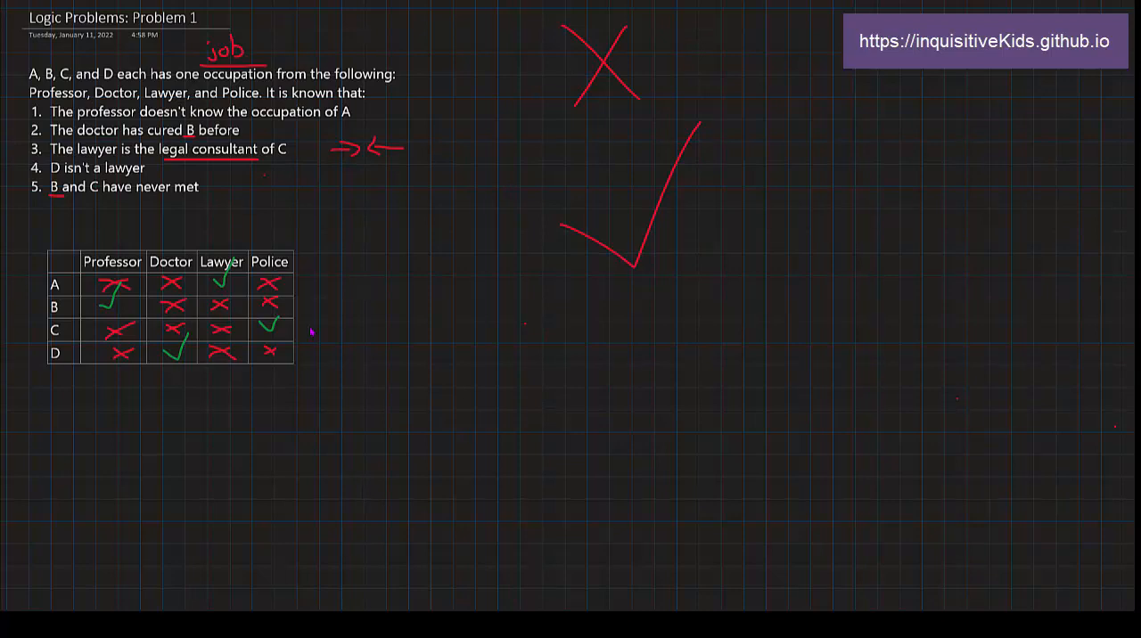
mouse_move(307, 407)
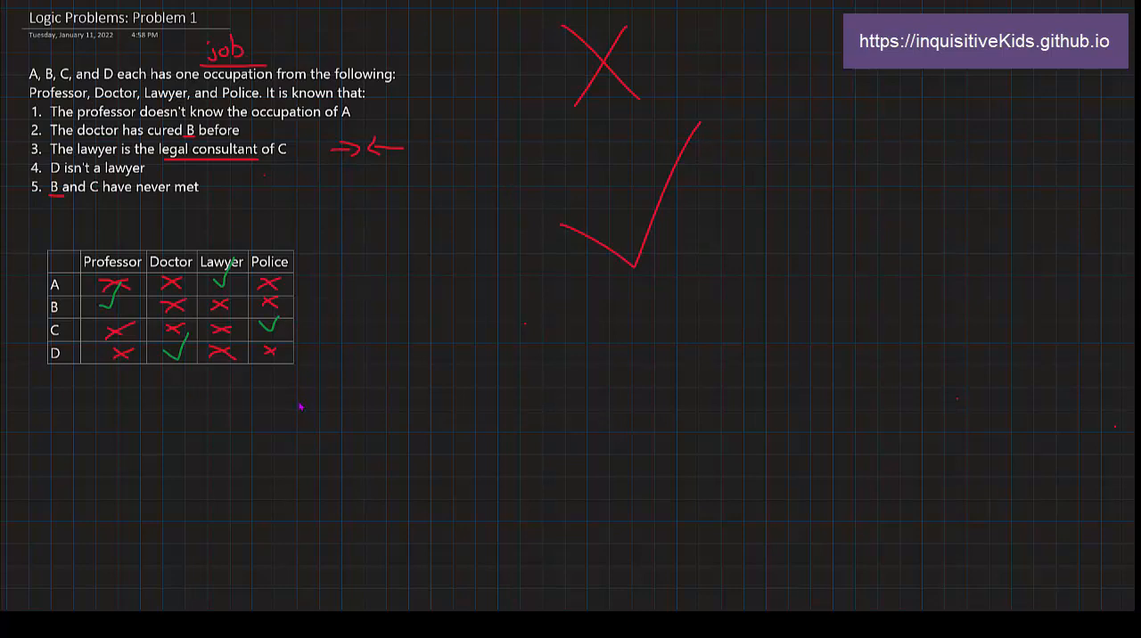
mouse_move(221, 221)
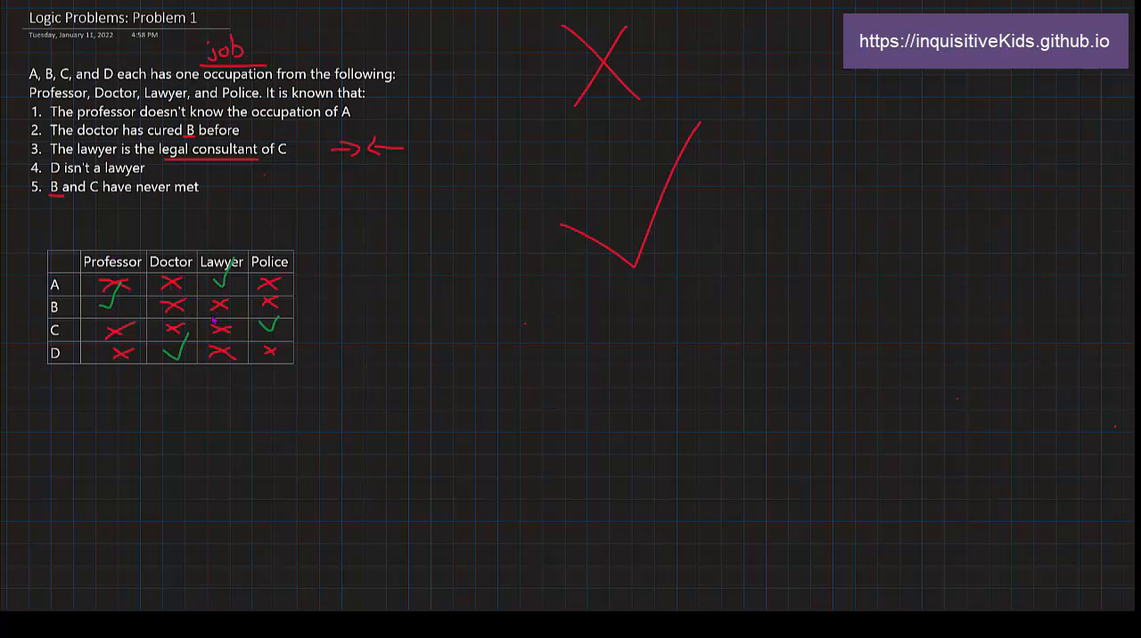
mouse_move(310, 345)
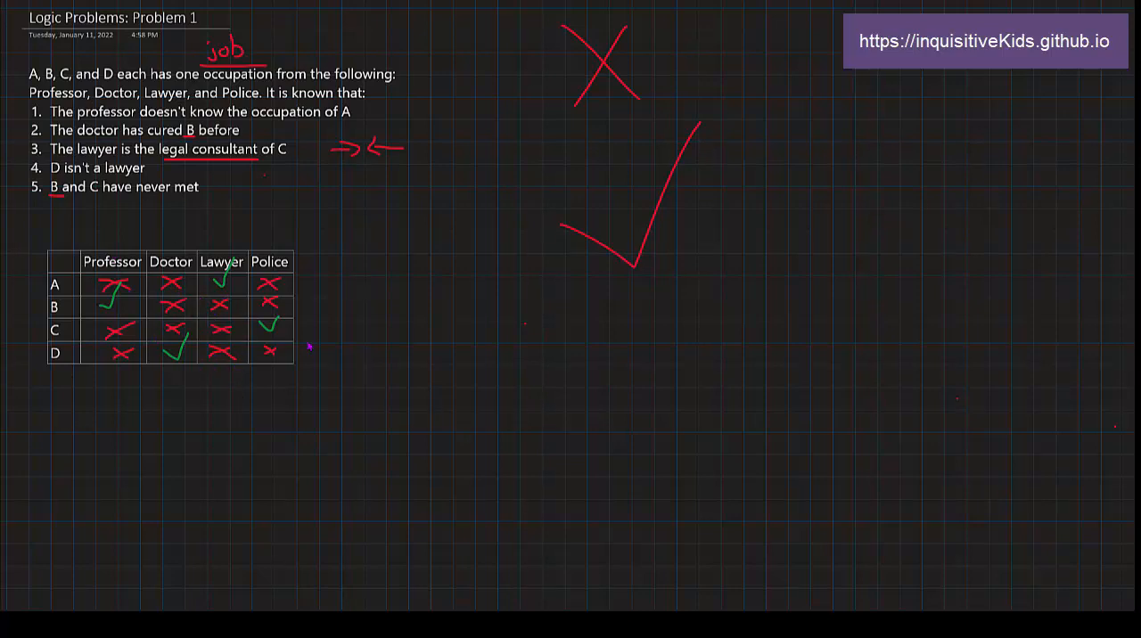